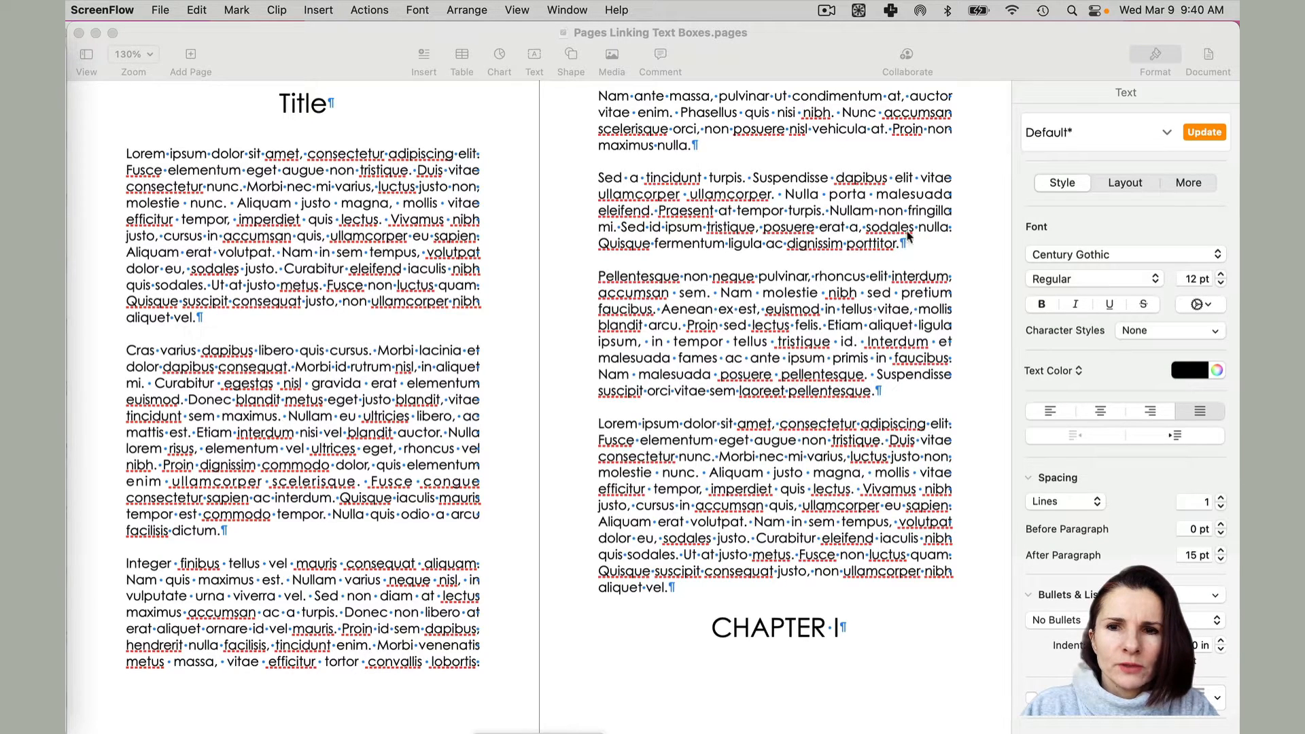
mouse_move(478, 289)
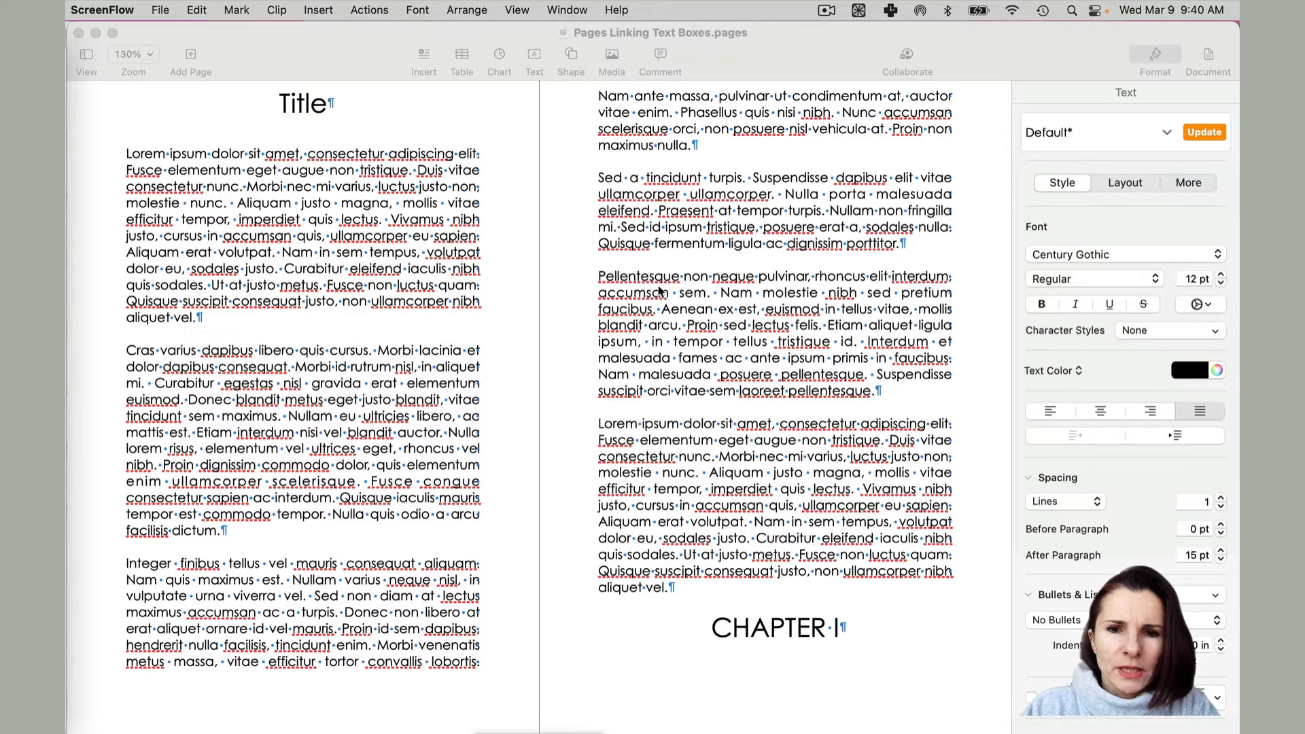
mouse_move(706, 301)
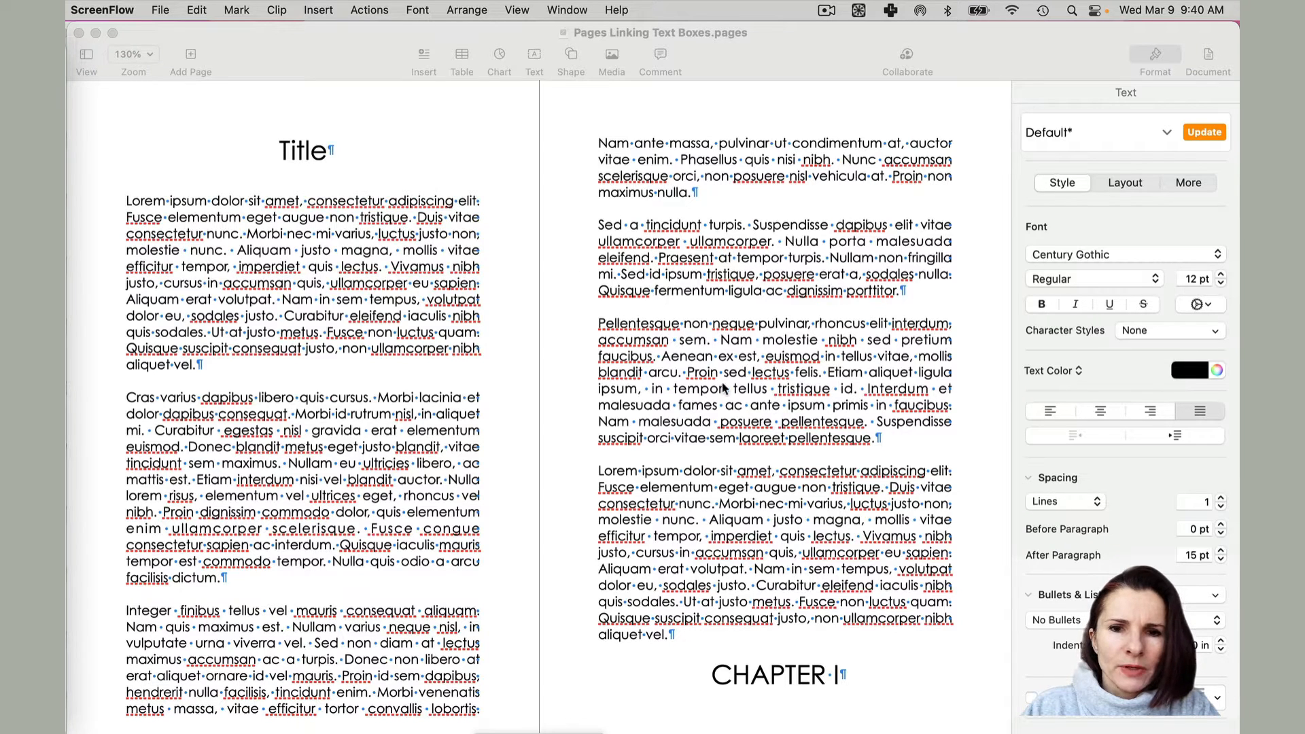
- Turn off Check Spelling While Typing under Edit > Spelling and Grammar to clear the red underlines
scroll(up, 3)
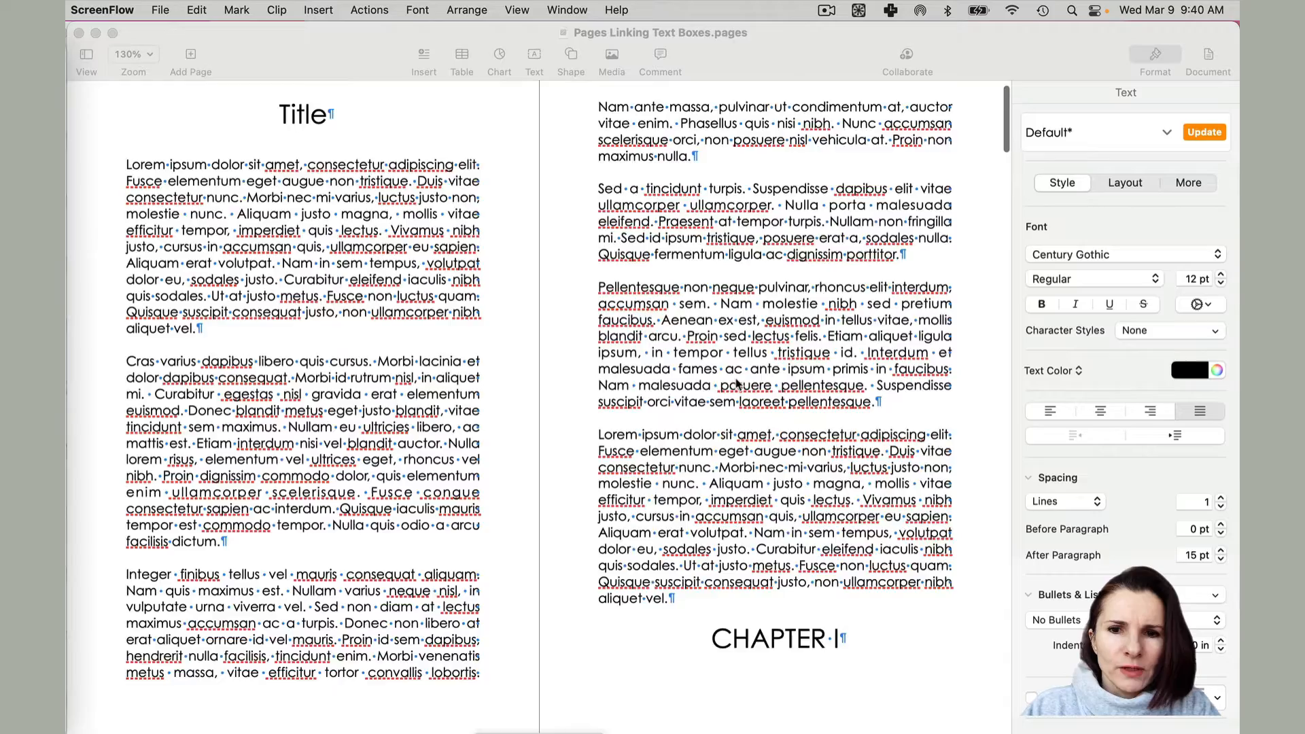
scroll(down, 3)
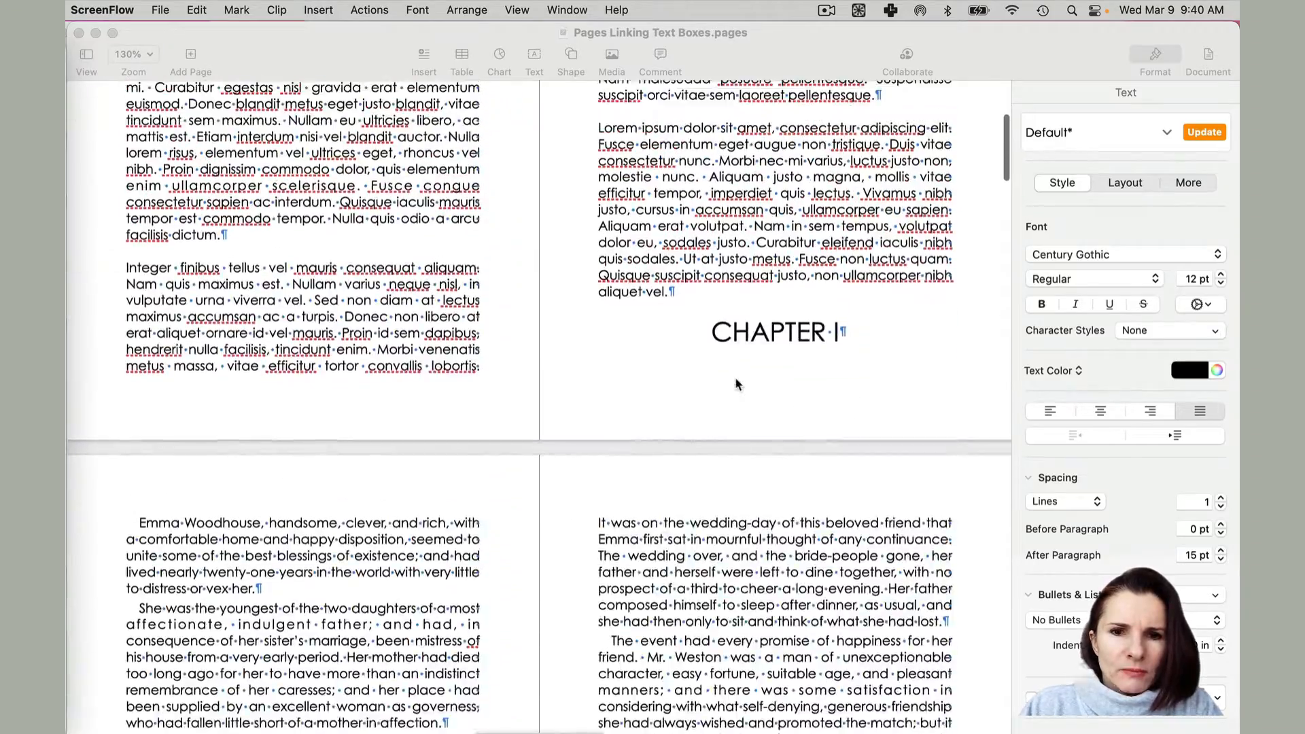
scroll(up, 3)
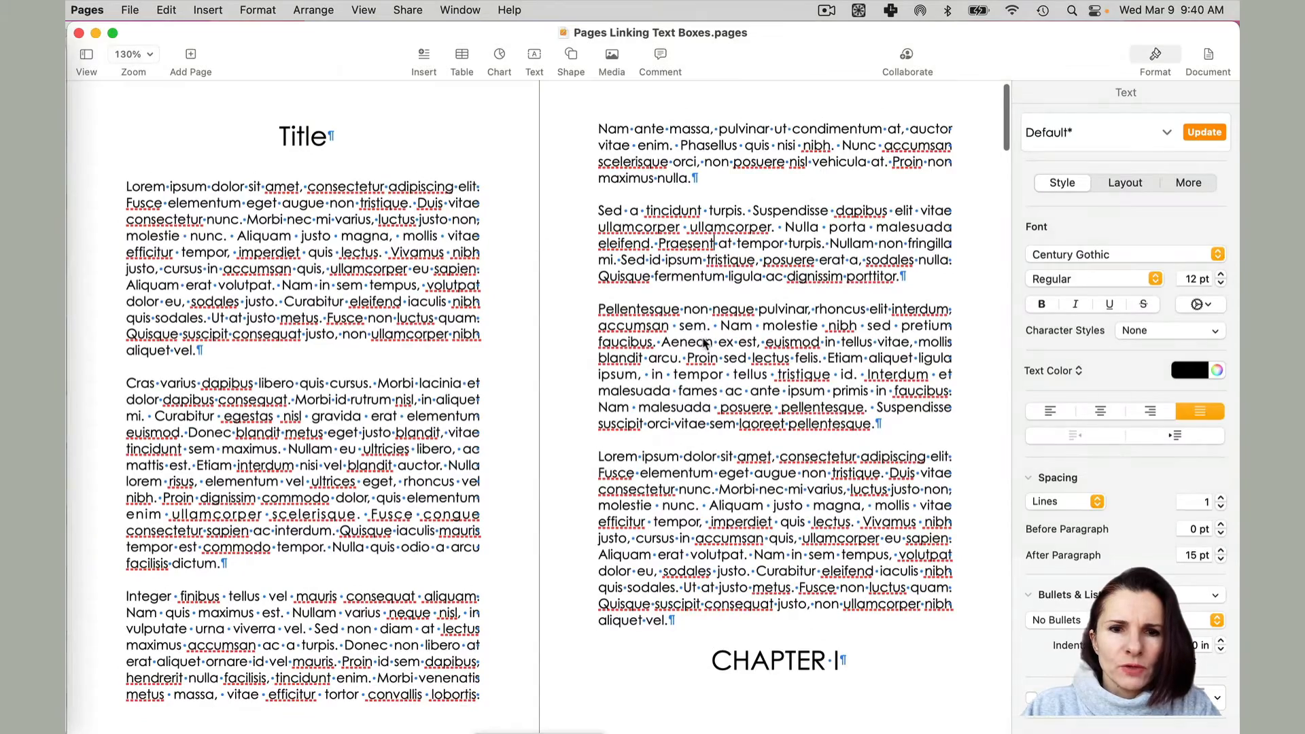
scroll(down, 3)
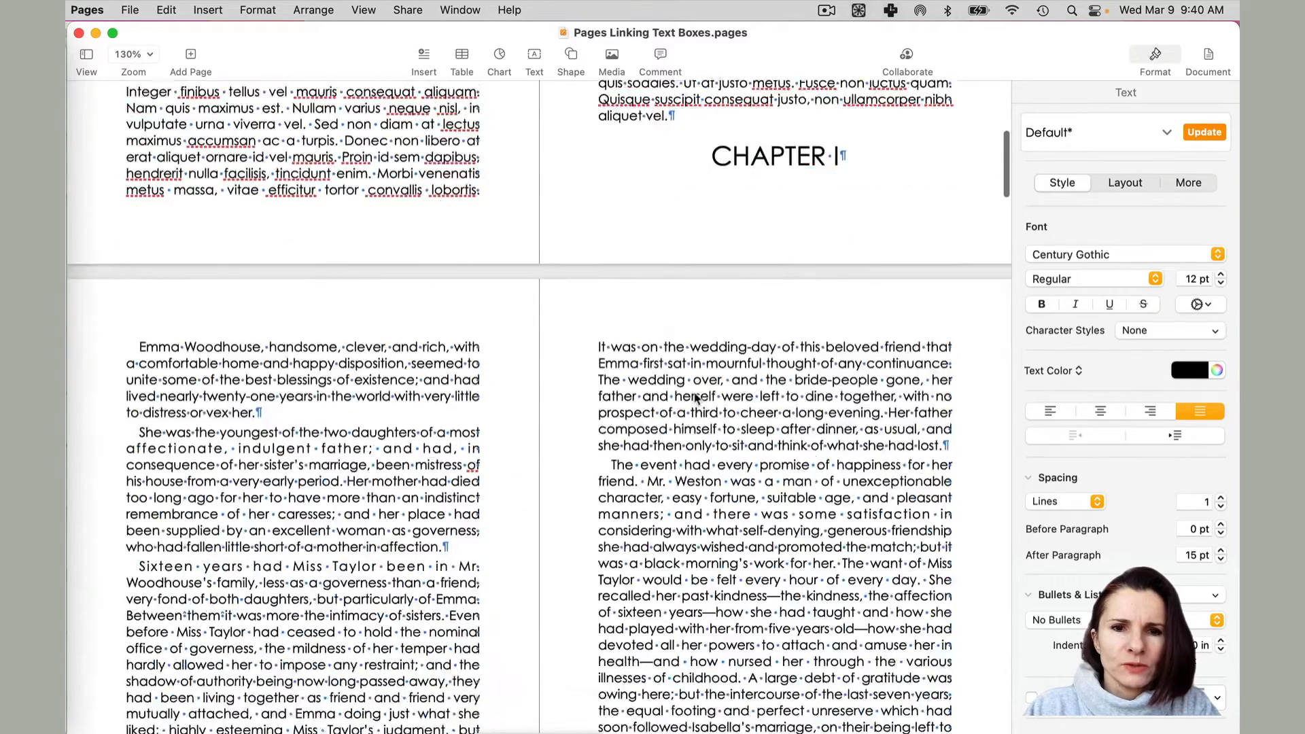
scroll(down, 3)
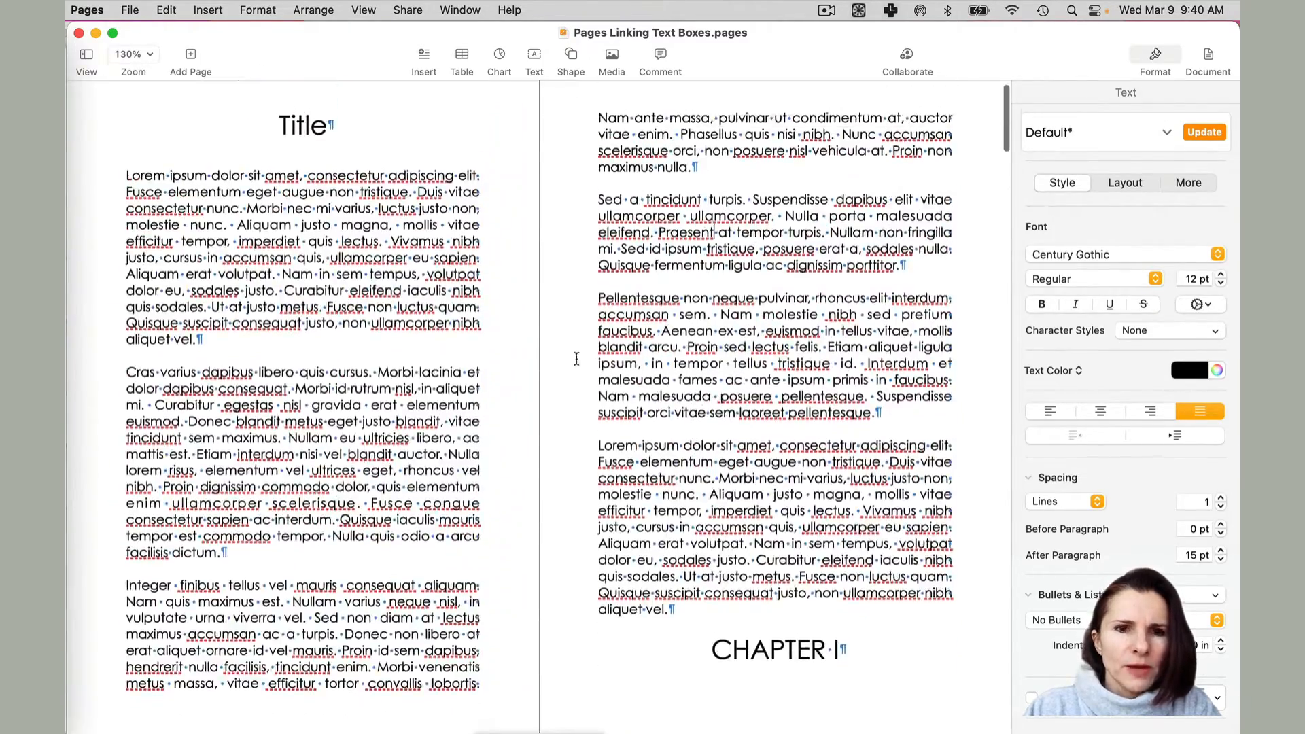
click(166, 10)
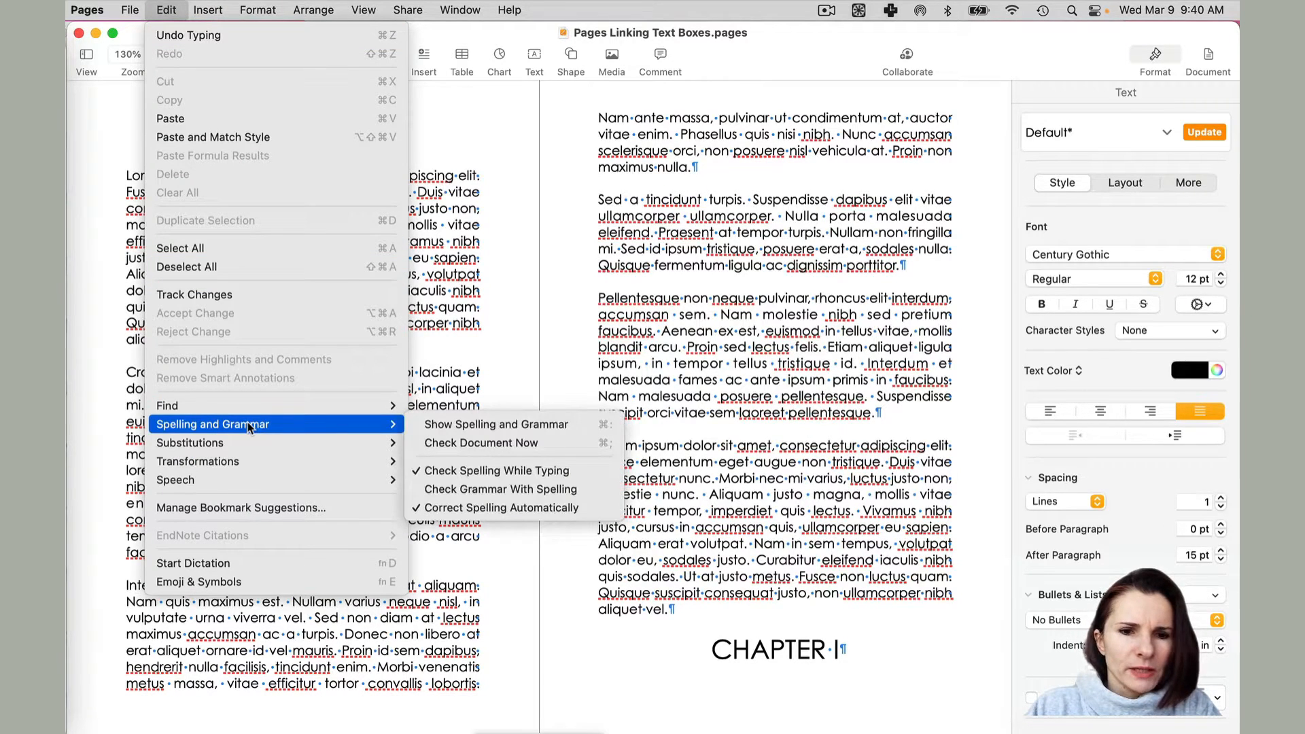
mouse_move(499, 470)
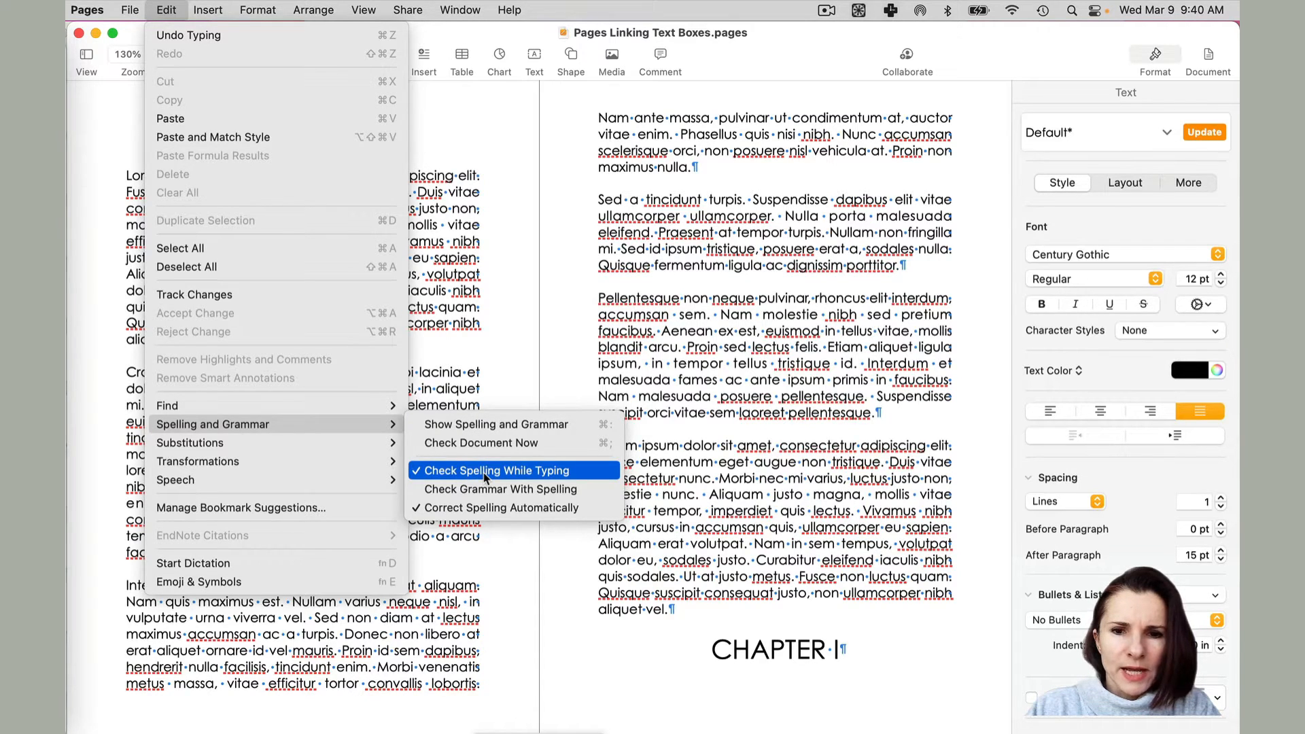
click(496, 470)
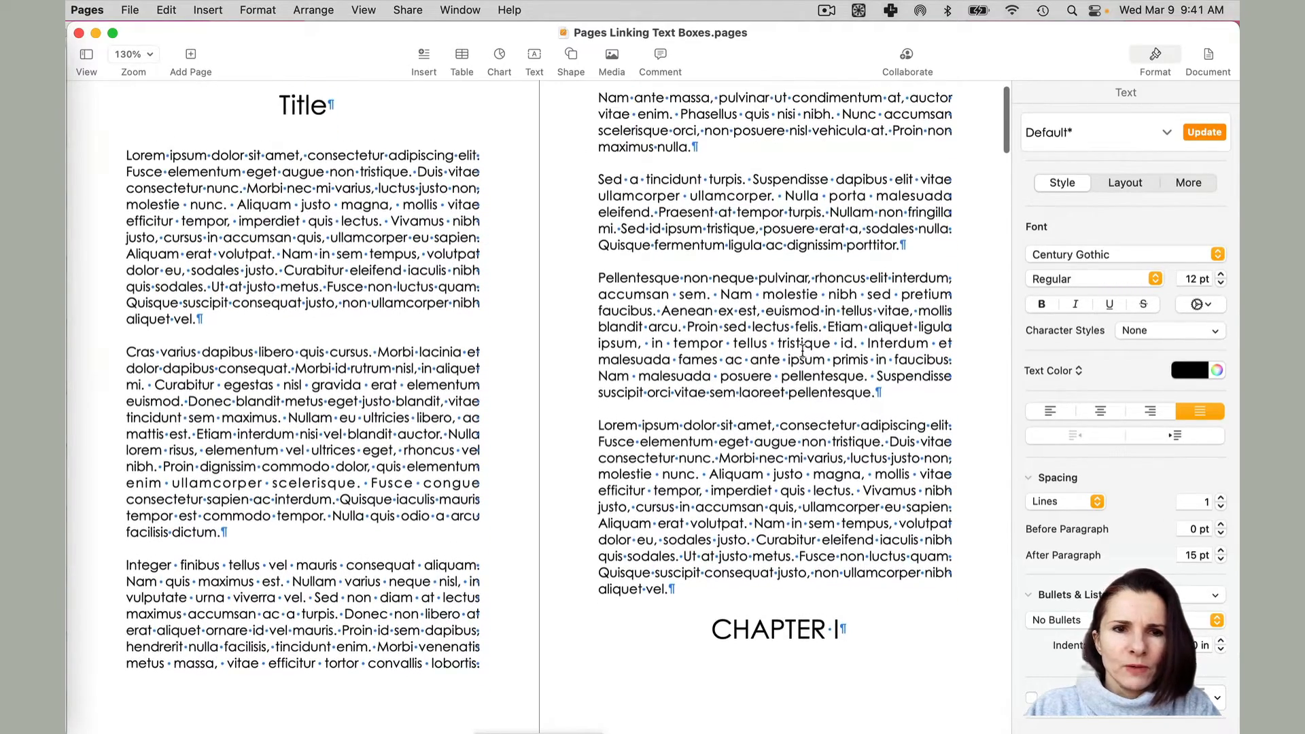
scroll(down, 3)
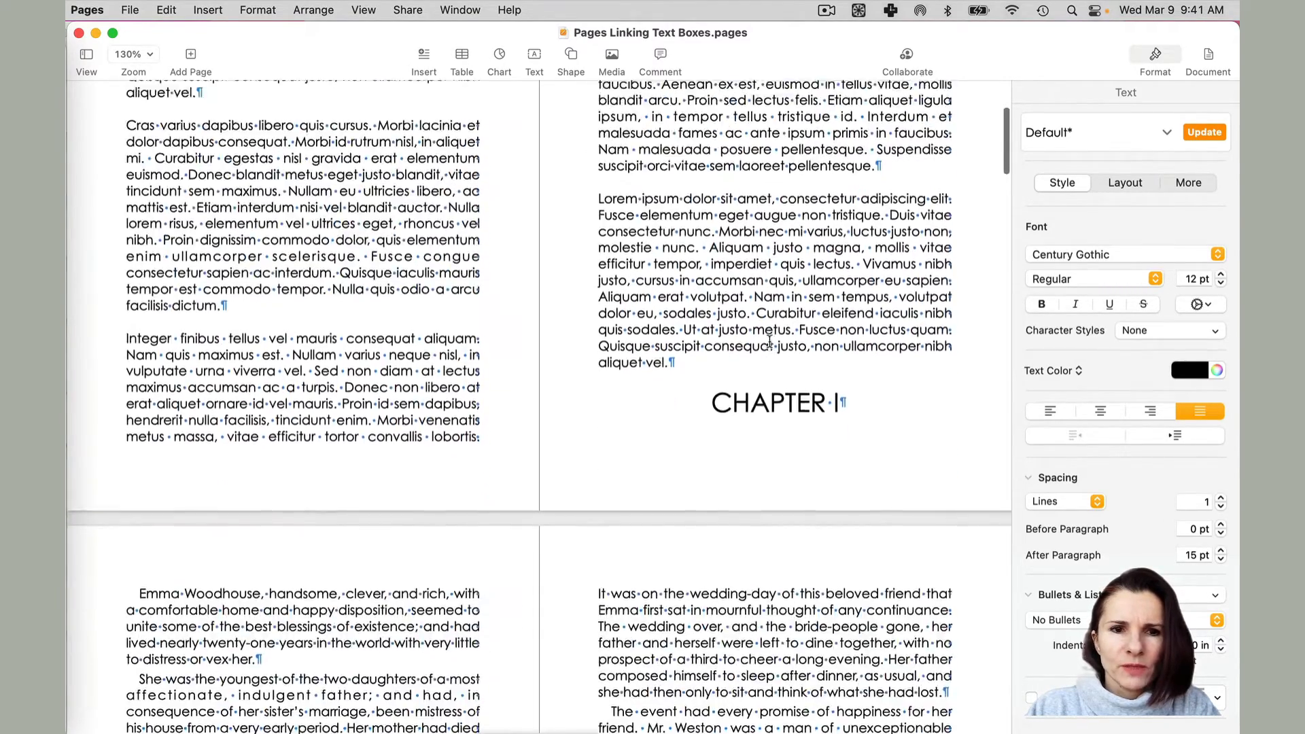
scroll(up, 3)
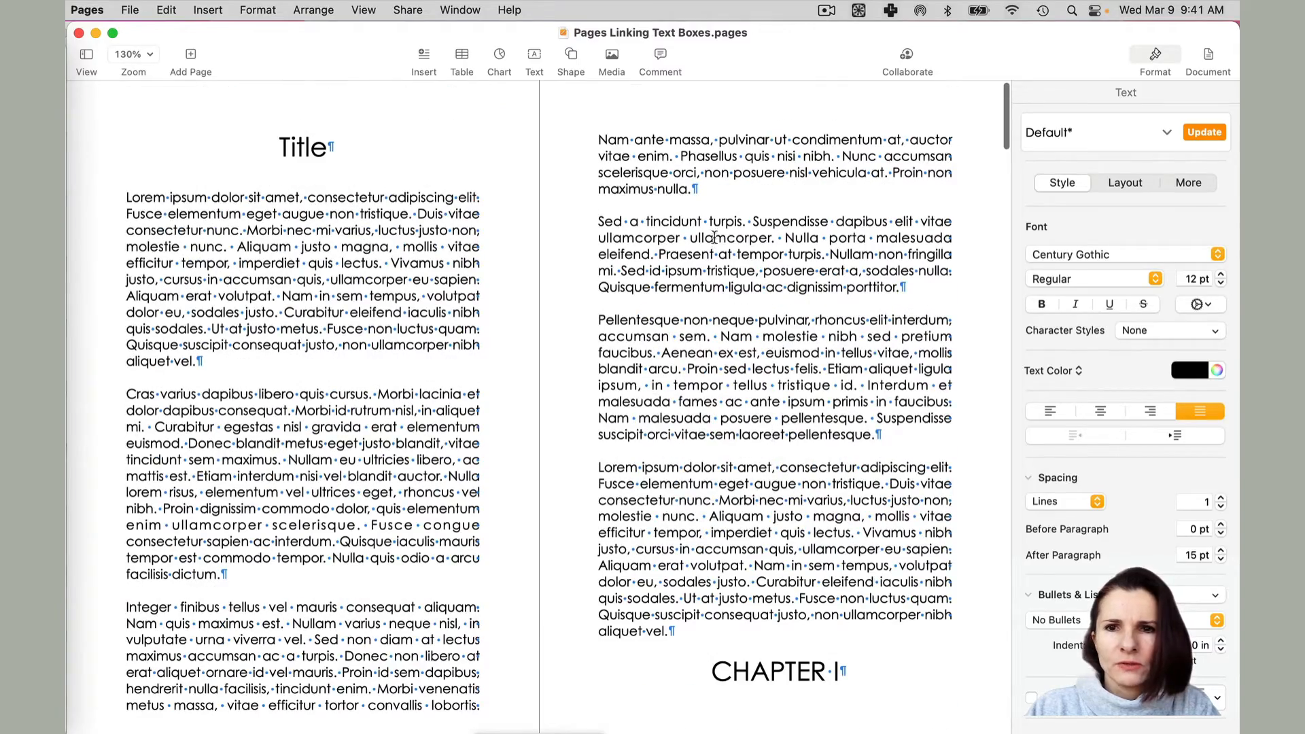